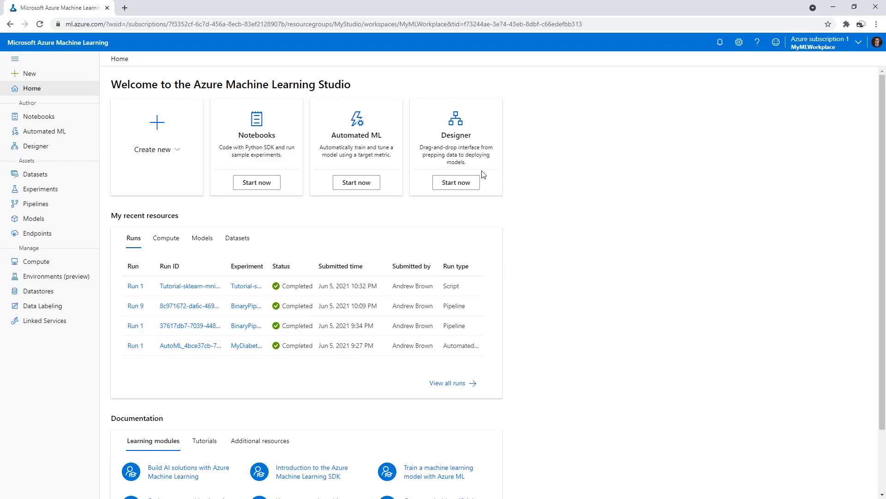
Step: Select MyNotebookInstance in Compute instances and delete it
click(37, 262)
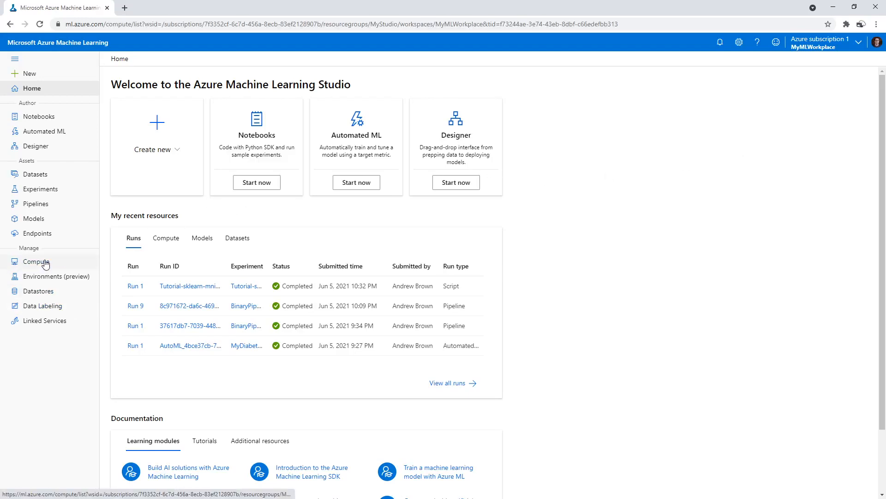
click(36, 262)
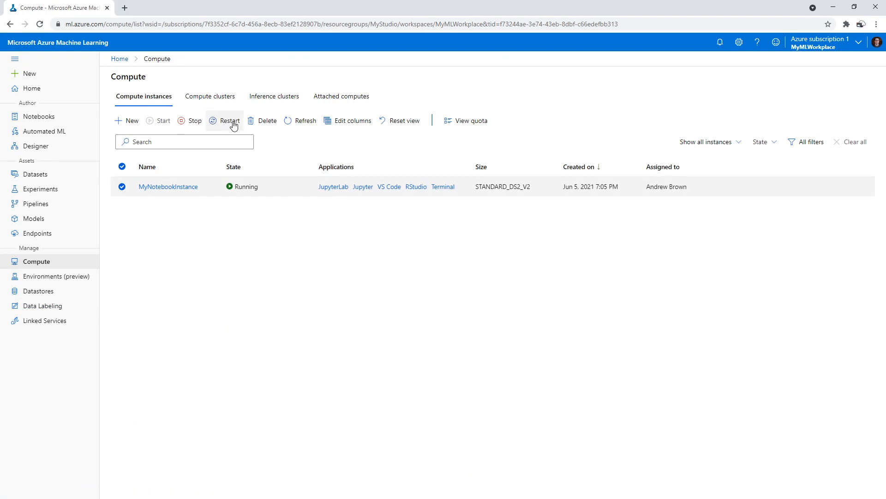
click(262, 120)
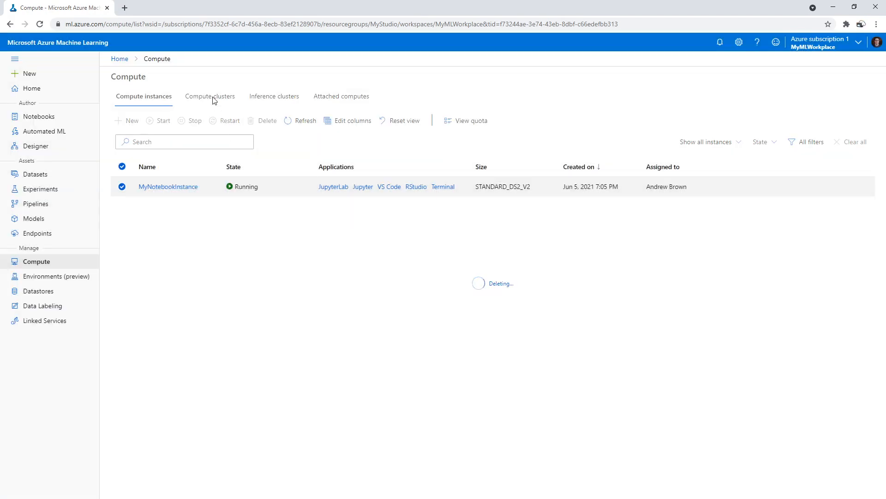
mouse_move(234, 105)
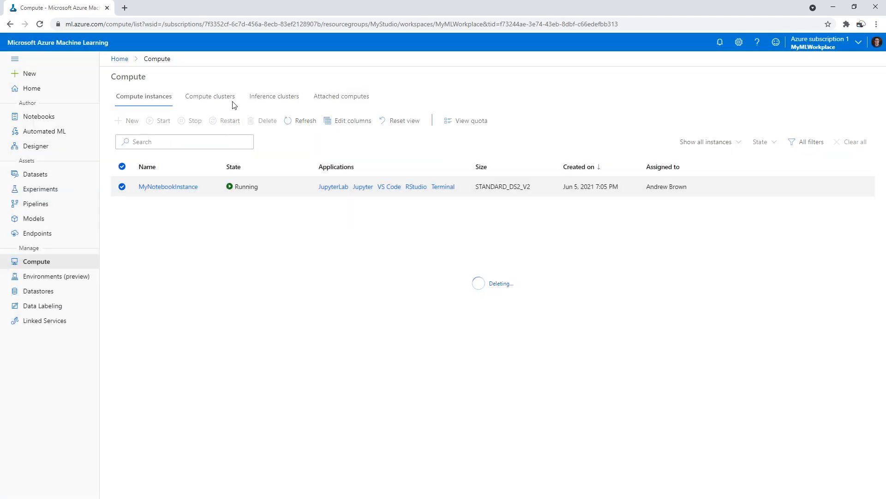
Step: Delete cpu-cluster and the MyDiabatesMachi cluster from Compute clusters
click(210, 96)
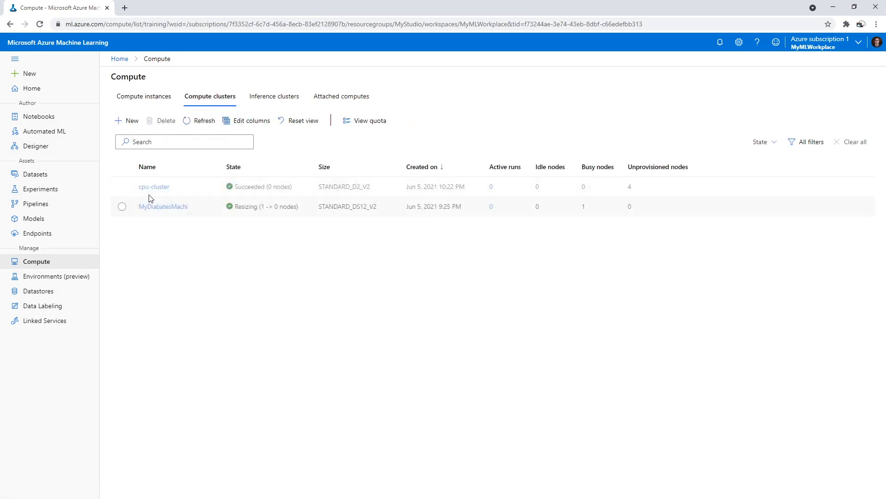
click(122, 185)
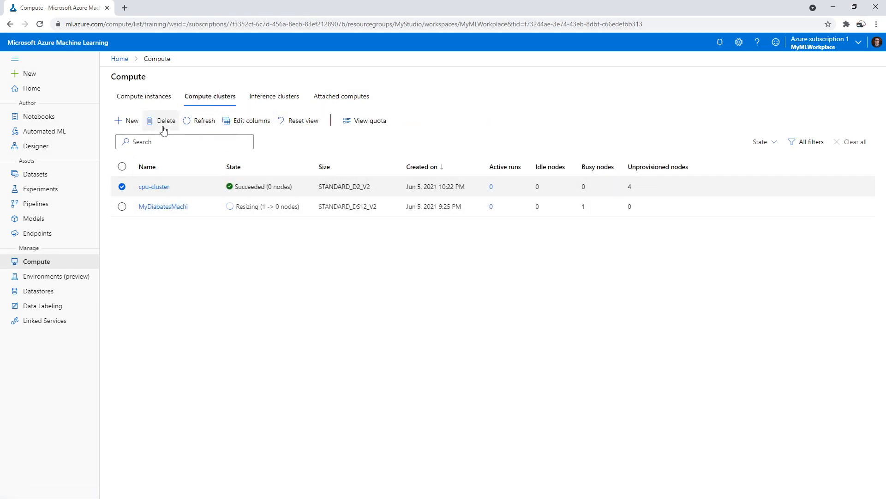
click(165, 120)
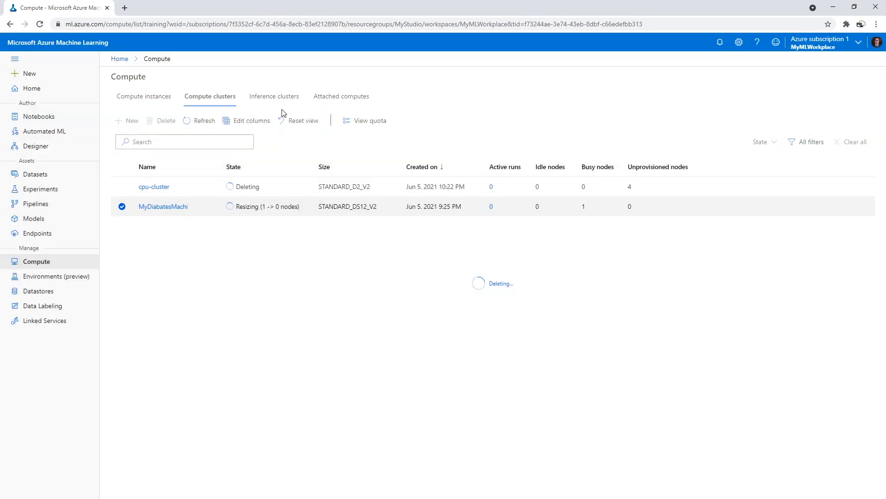
mouse_move(266, 113)
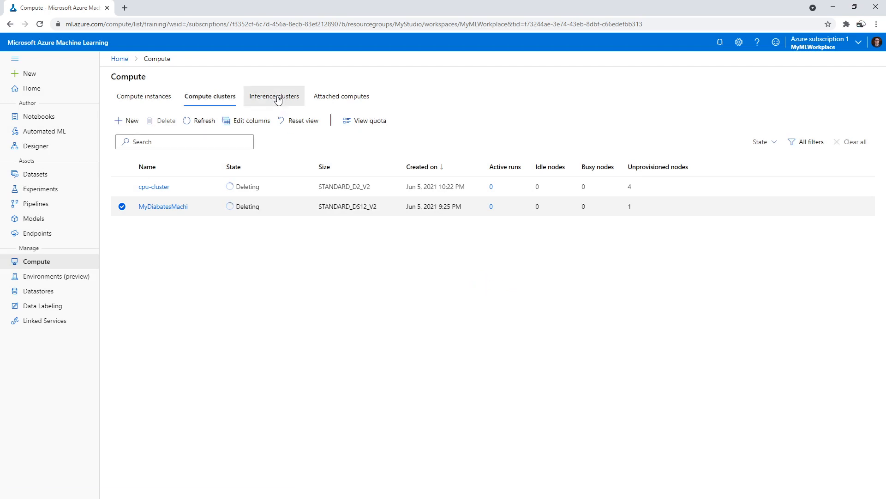
click(273, 96)
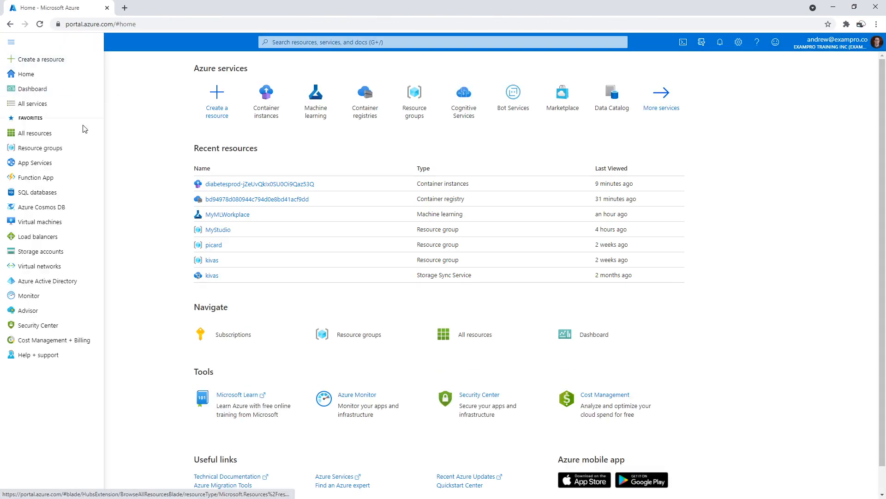
Step: Navigate from Resource groups to the MyStudio group's overview of seven resources
click(10, 41)
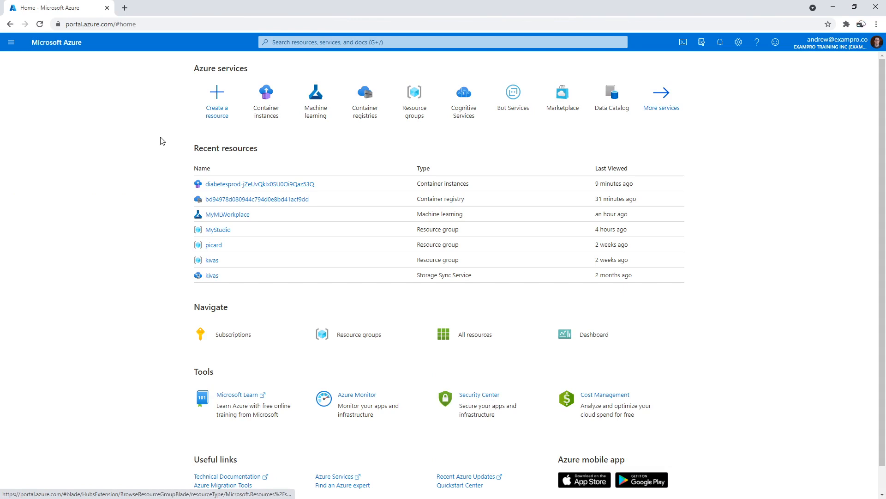
click(359, 334)
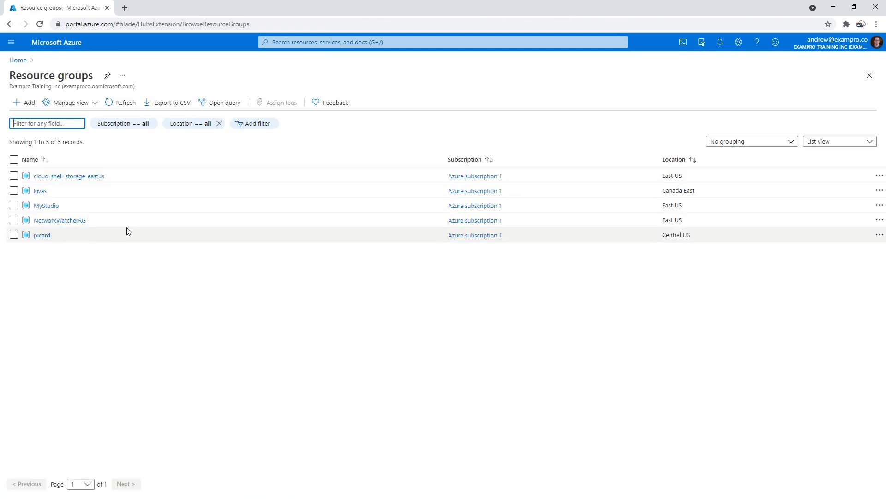
mouse_move(46, 205)
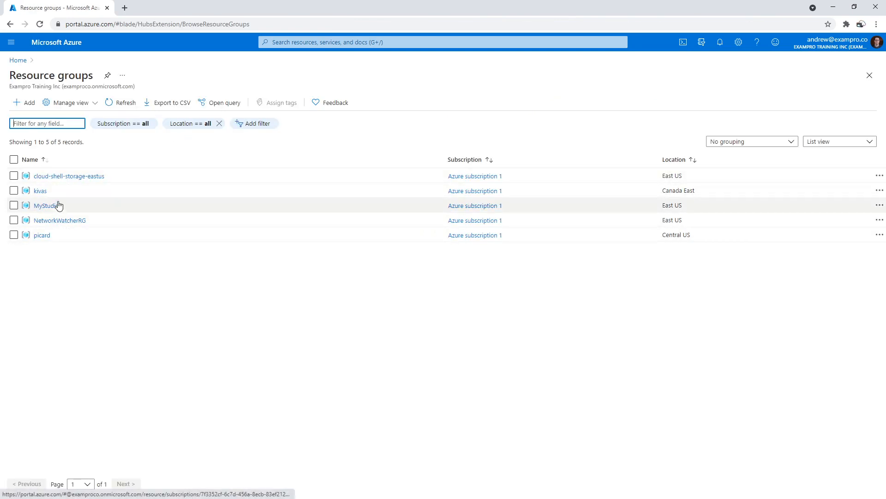
click(46, 205)
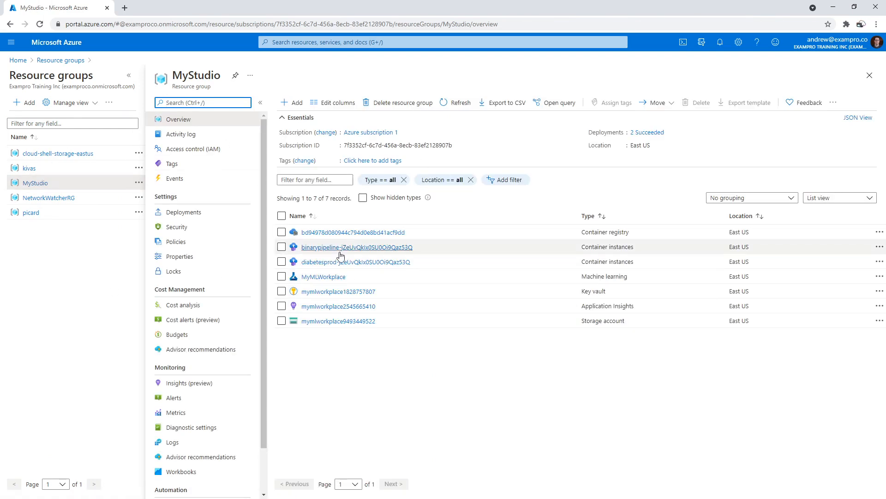
mouse_move(336, 161)
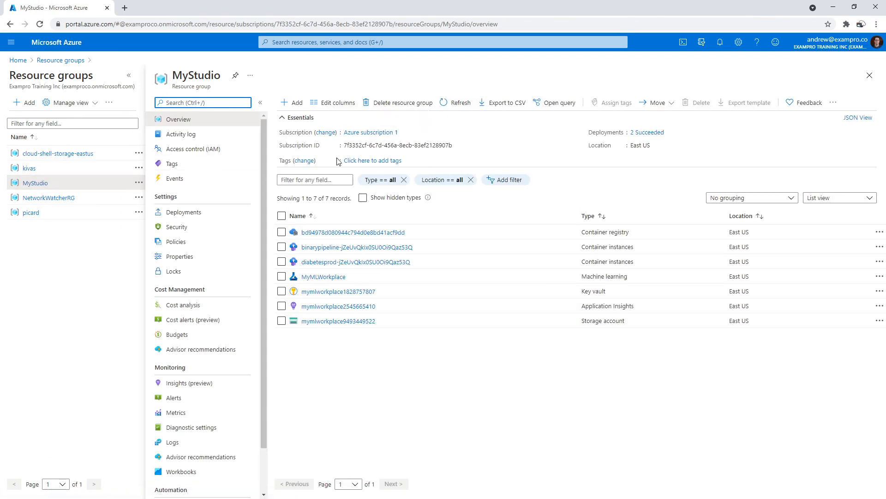
Step: Delete the MyStudio resource group, confirming with the typed name 'MyStudio'
click(401, 103)
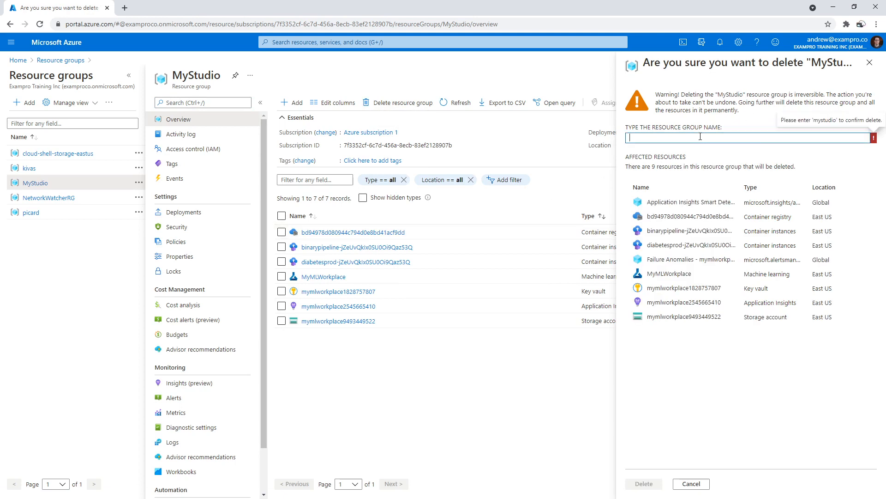
text(MyStudio)
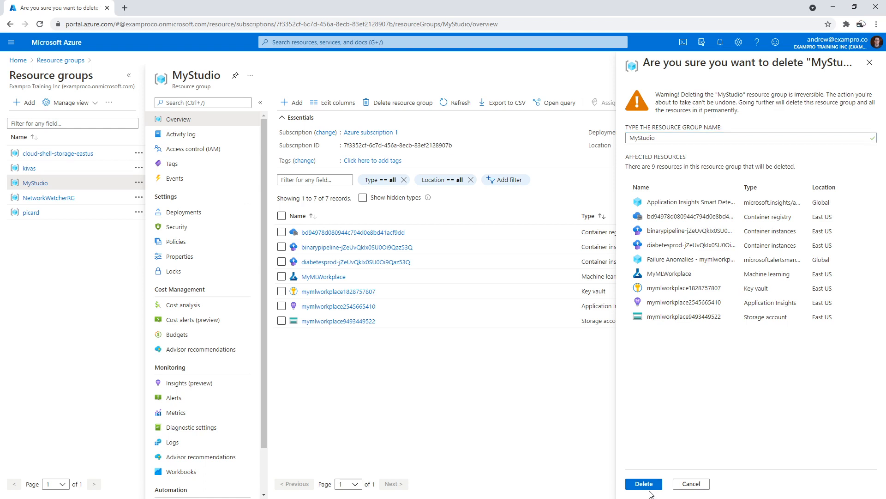
mouse_move(618, 419)
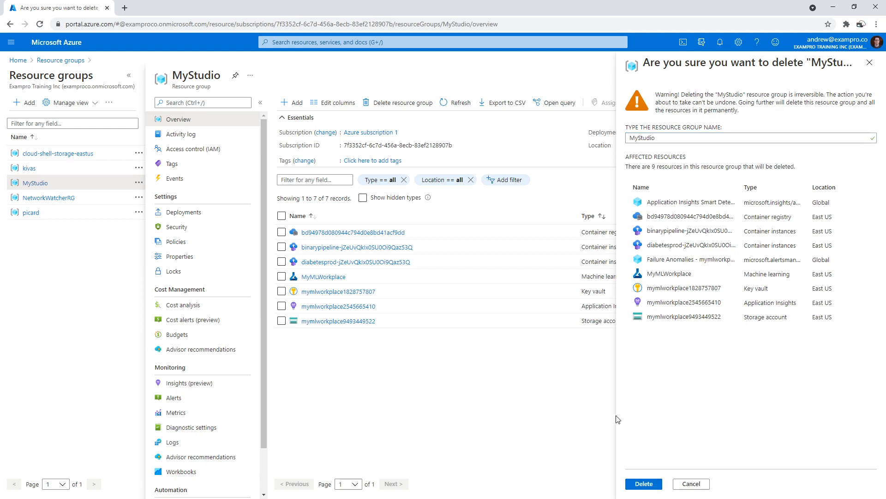
click(644, 483)
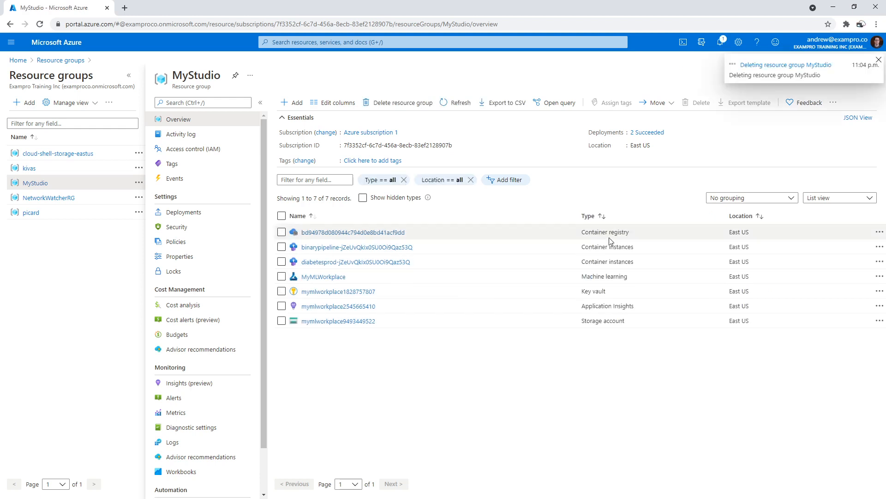
mouse_move(306, 218)
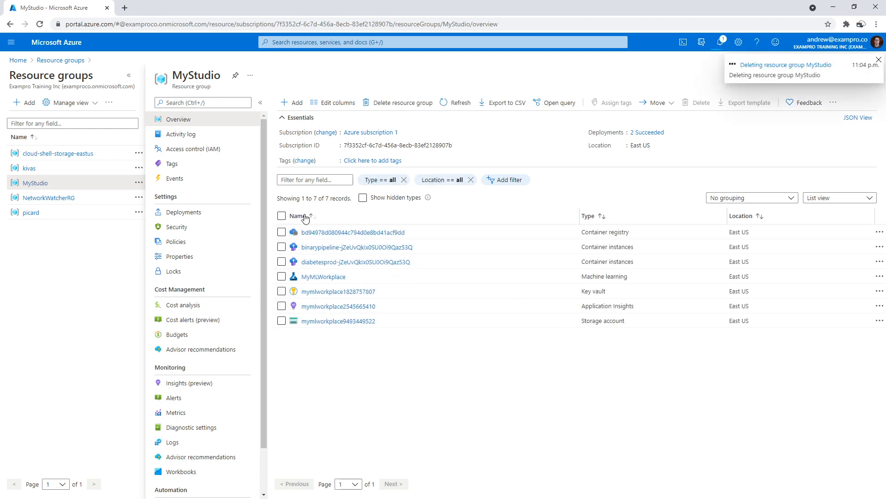
mouse_move(48, 197)
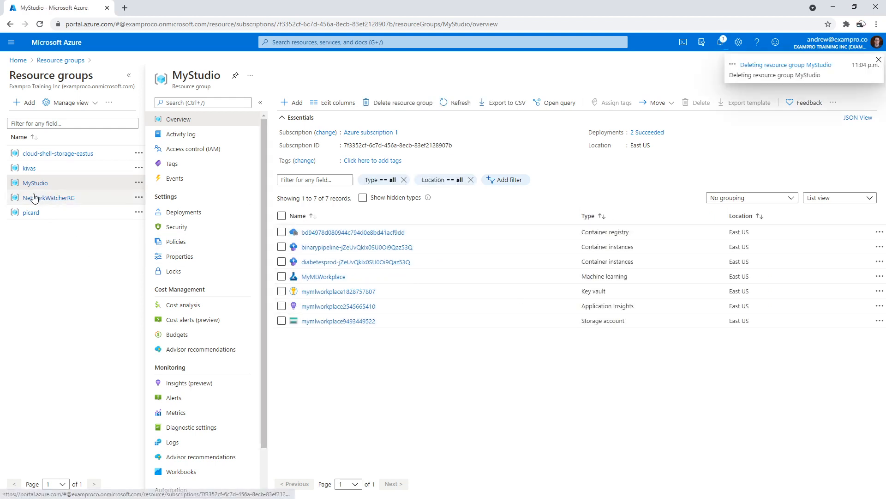
Step: Review All resources and notifications for MyStudio deletion progress, then go home
click(878, 59)
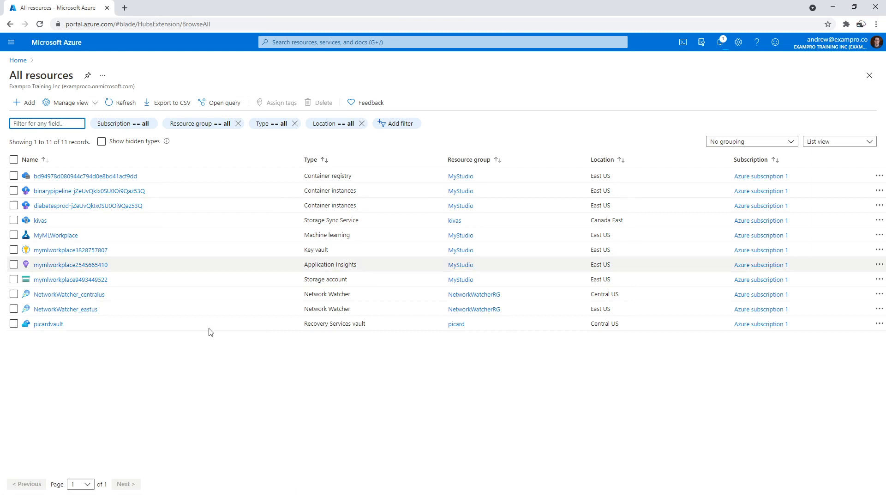
mouse_move(324, 373)
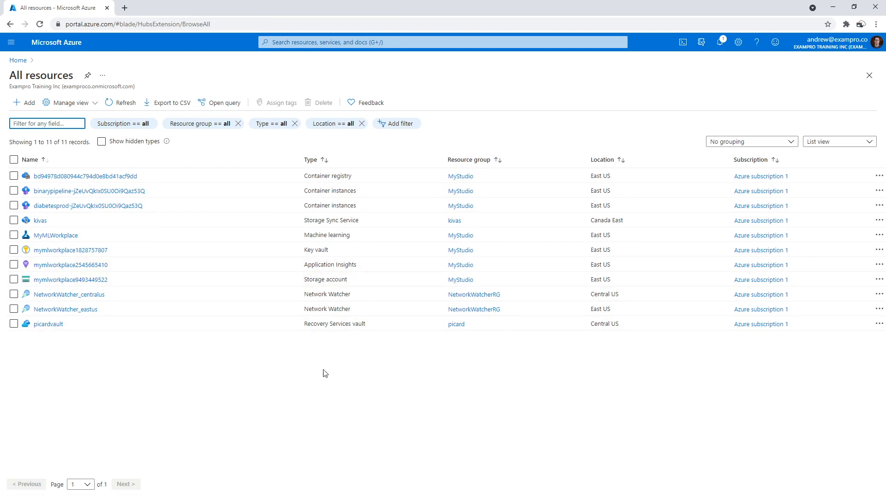
click(720, 42)
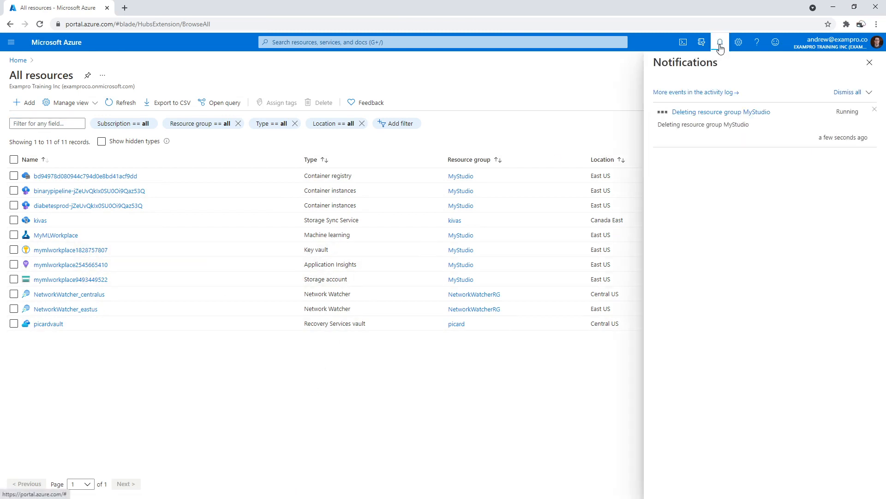
click(17, 60)
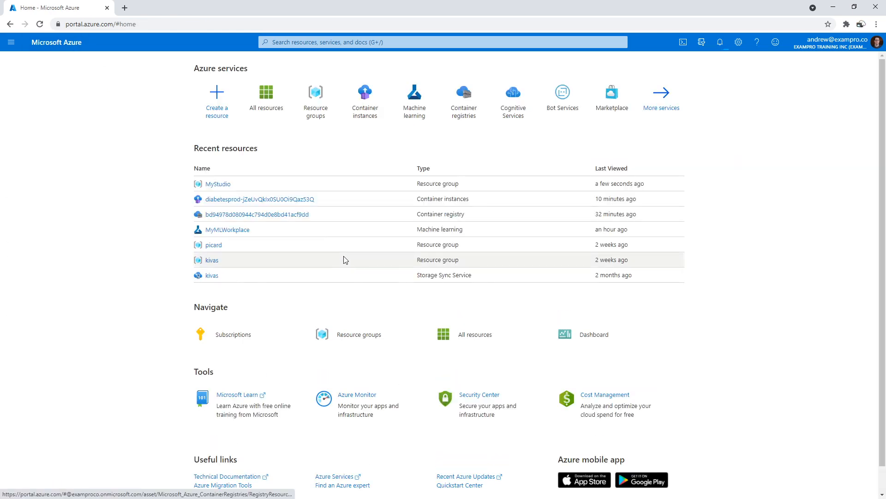